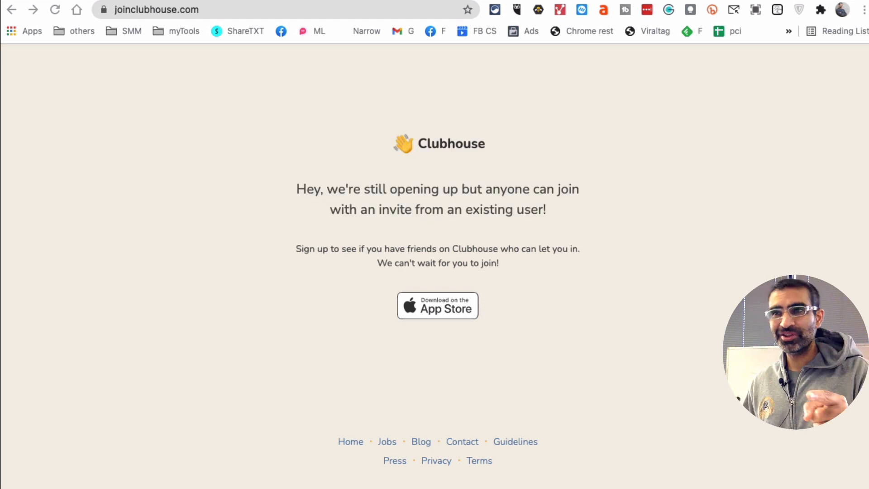
pyautogui.moveTo(407, 228)
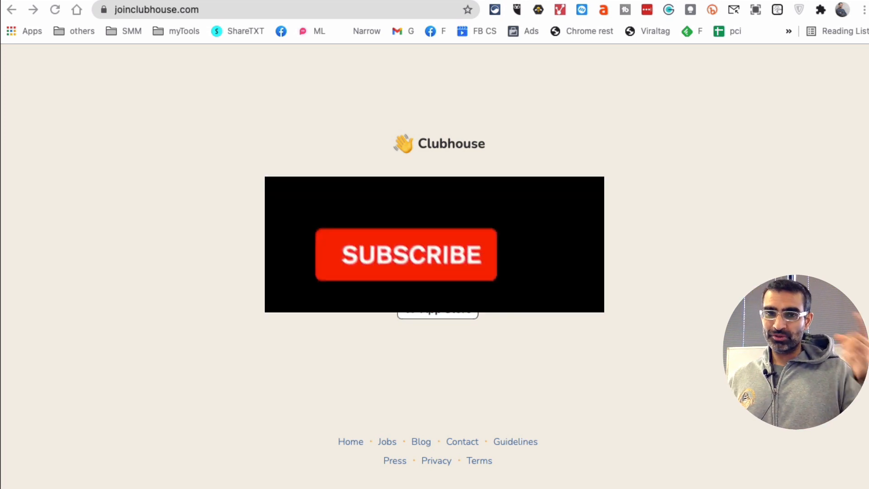
# Open clubdeck.app and scroll past the macOS/Windows downloads to Permissions and Release notes.
pyautogui.click(407, 255)
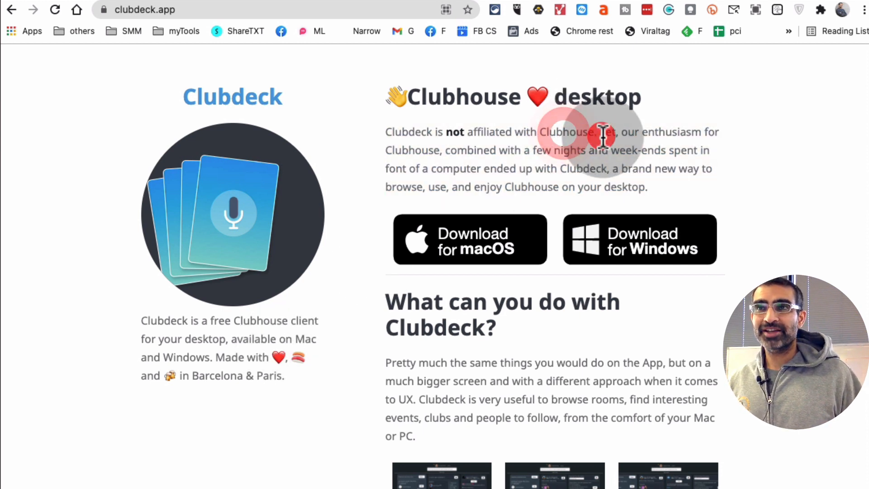
pyautogui.moveTo(386, 132); pyautogui.dragTo(647, 187)
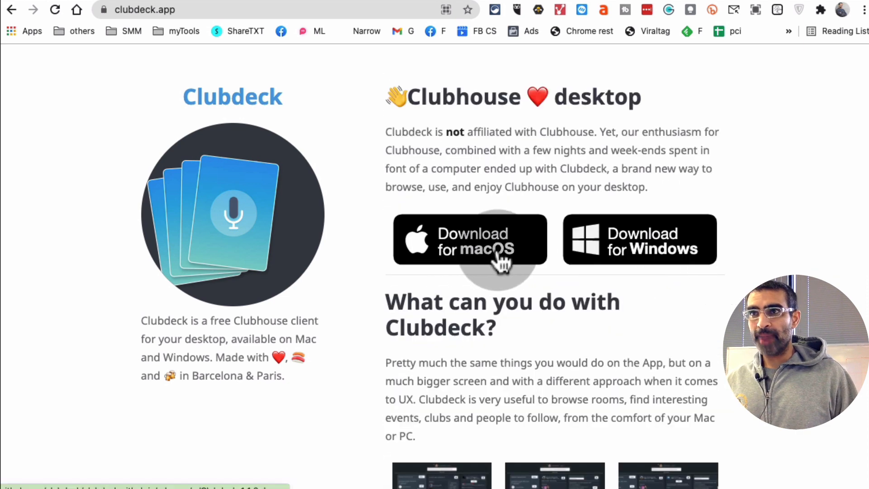
pyautogui.scroll(-3)
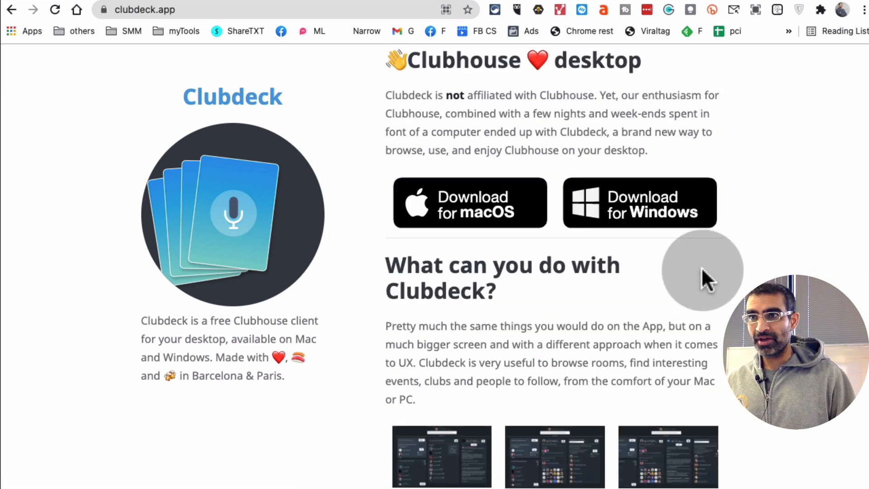
pyautogui.scroll(-3)
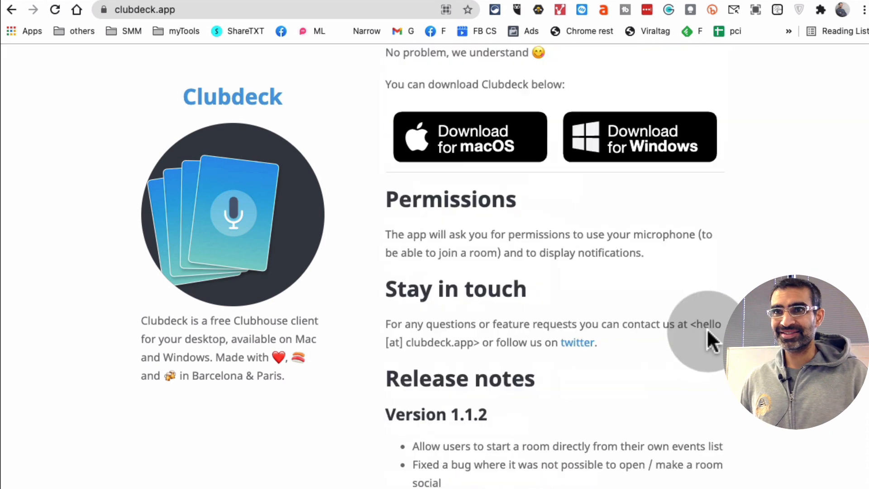
pyautogui.scroll(-3)
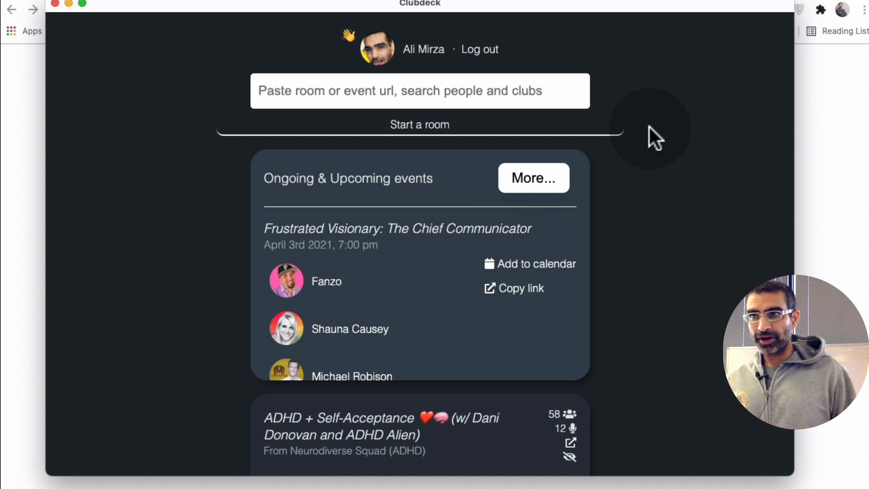
# Focus the 'Paste room or event url, search people and clubs' field in the signed-in client.
pyautogui.click(437, 91)
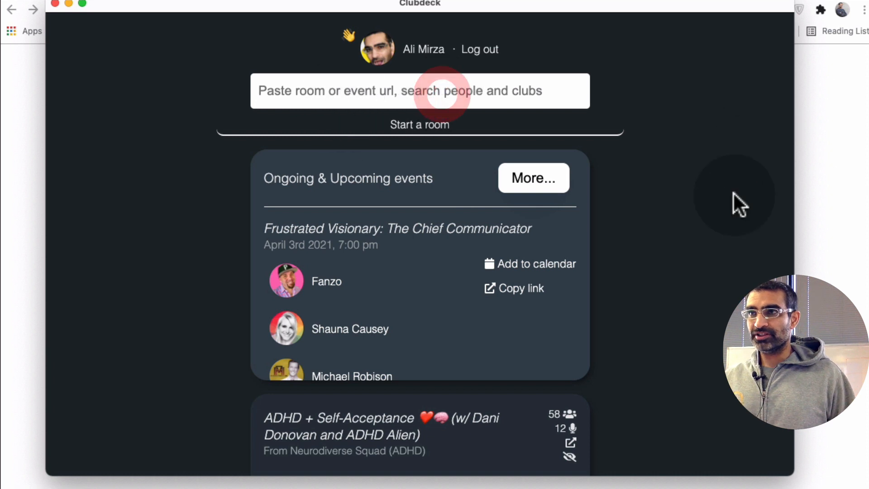
pyautogui.click(383, 90)
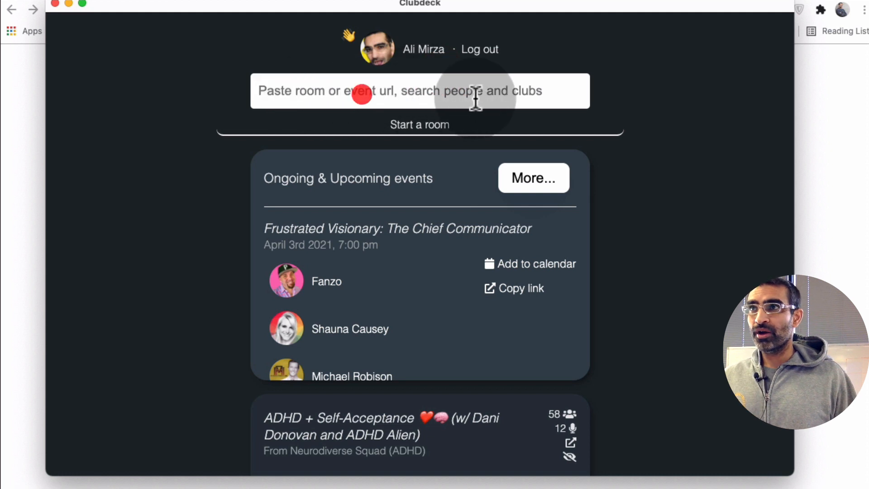
pyautogui.moveTo(591, 94)
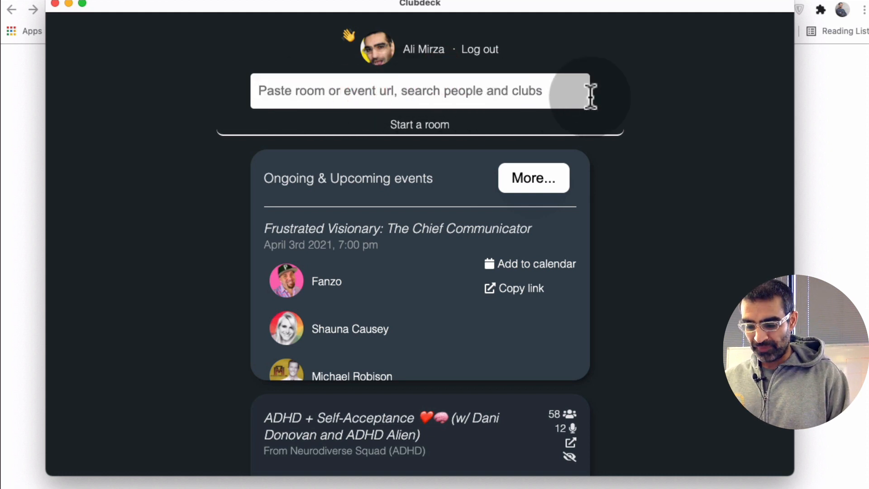
# Search 'instagram', browse the matching users, and pick from the Users/Clubs dropdown.
pyautogui.write('instagram')
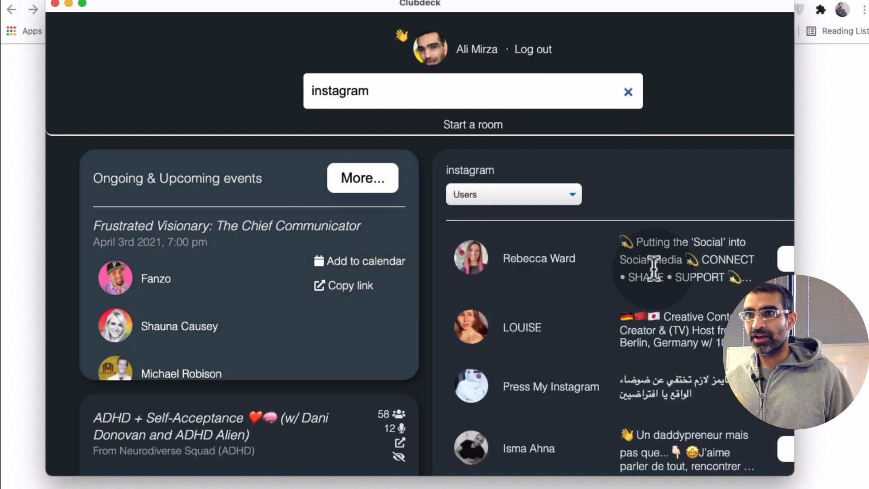
pyautogui.scroll(-3)
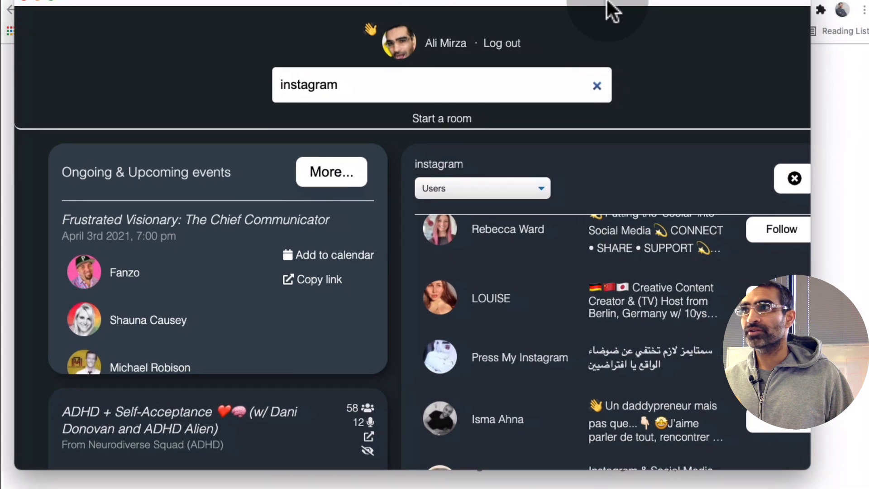
pyautogui.scroll(-3)
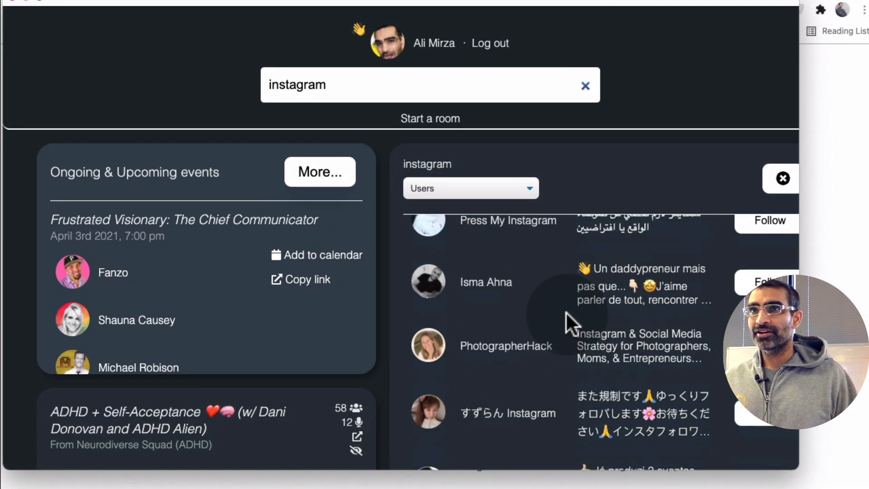
pyautogui.click(469, 188)
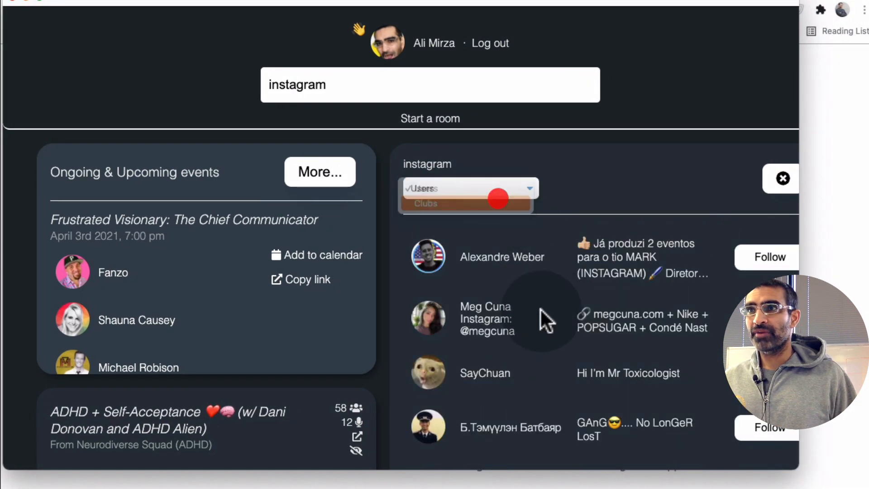
pyautogui.click(425, 203)
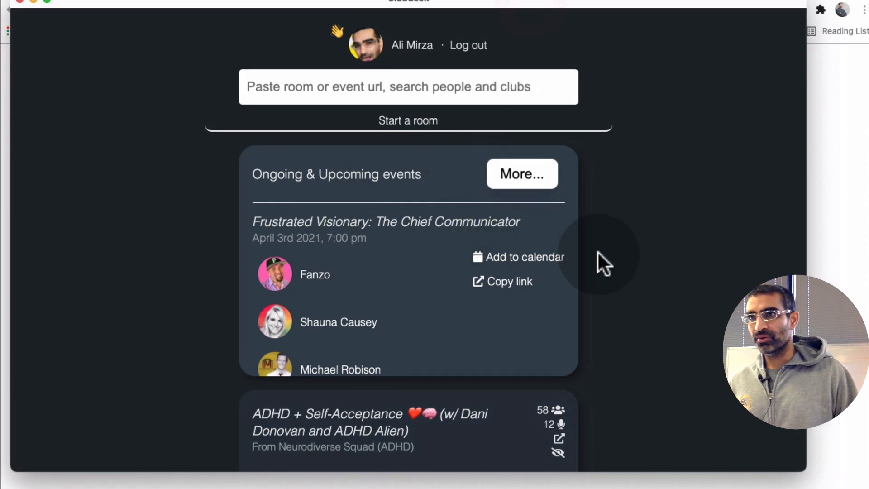
pyautogui.doubleClick(290, 173)
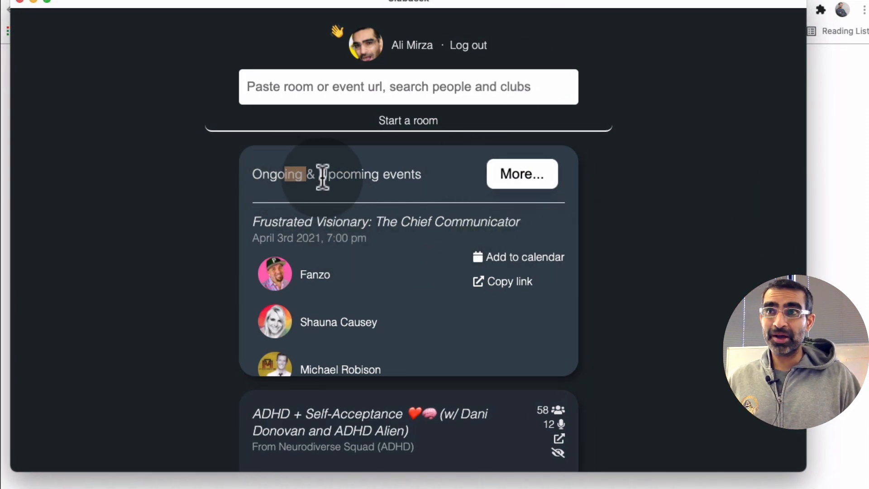
pyautogui.scroll(-3)
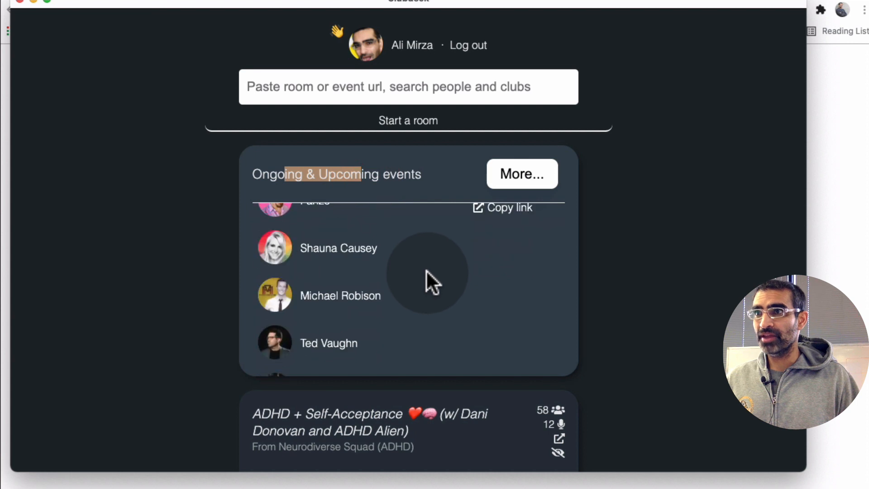
pyautogui.scroll(-3)
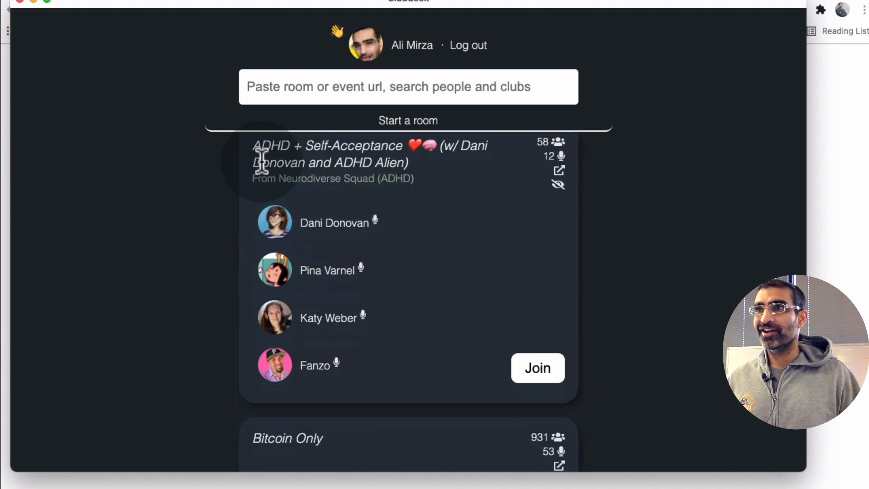
pyautogui.scroll(-3)
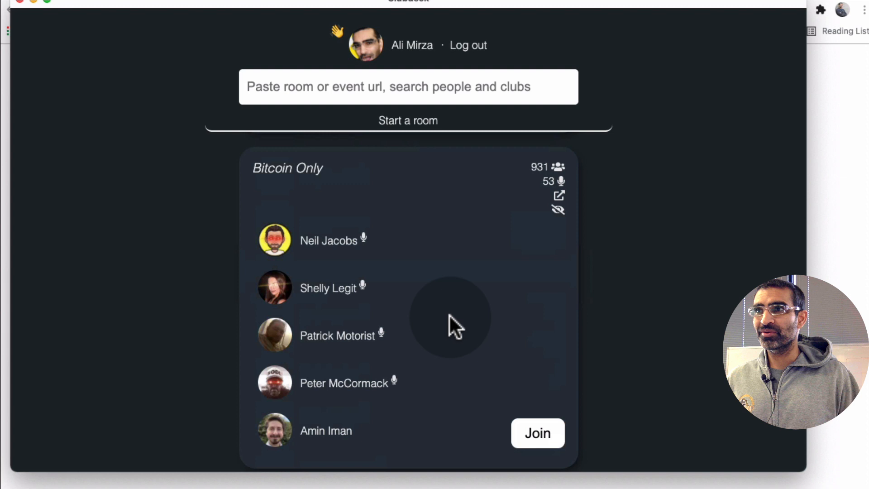
pyautogui.scroll(-3)
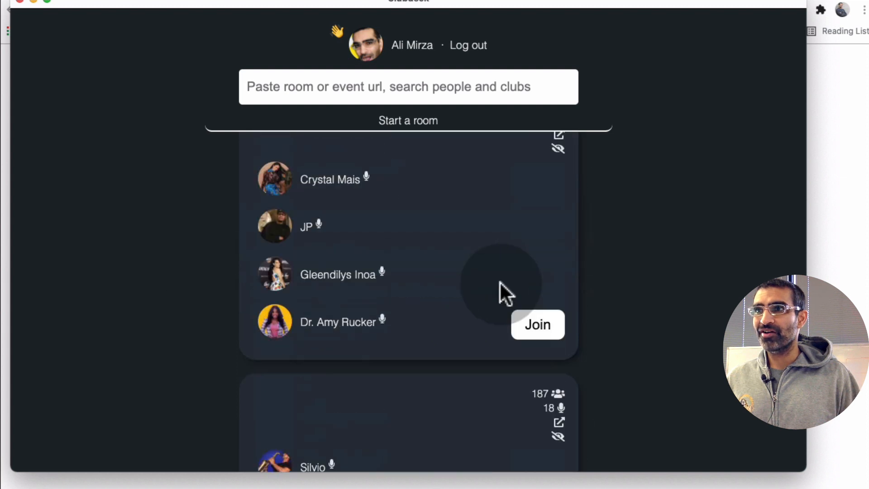
pyautogui.scroll(-3)
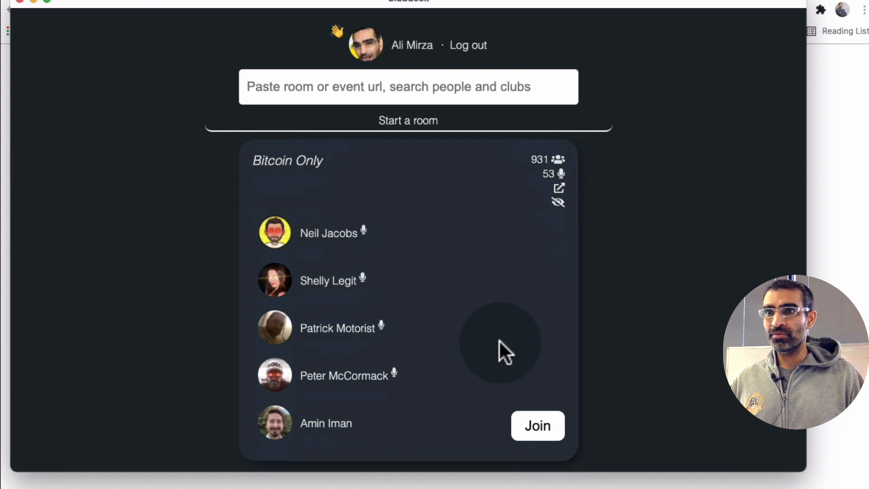
# Join the Bitcoin Only room, then leave it and confirm with OK.
pyautogui.click(537, 425)
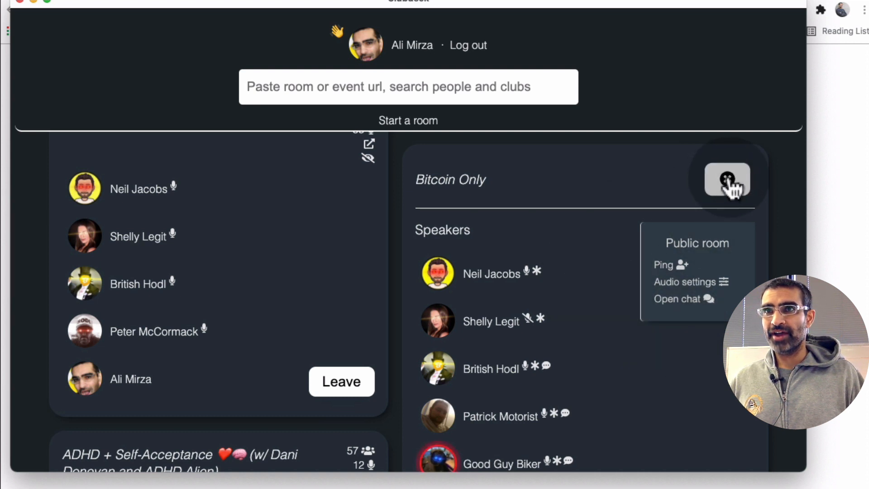
pyautogui.click(727, 179)
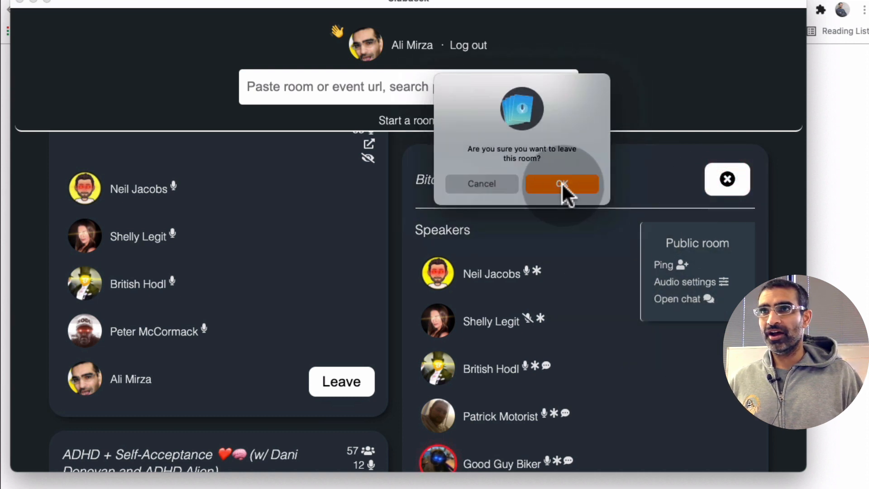
pyautogui.click(563, 183)
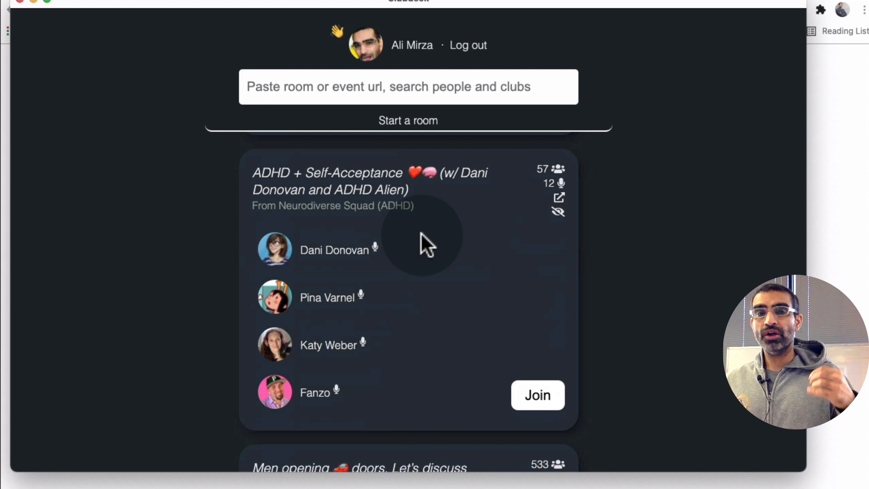
pyautogui.moveTo(504, 343)
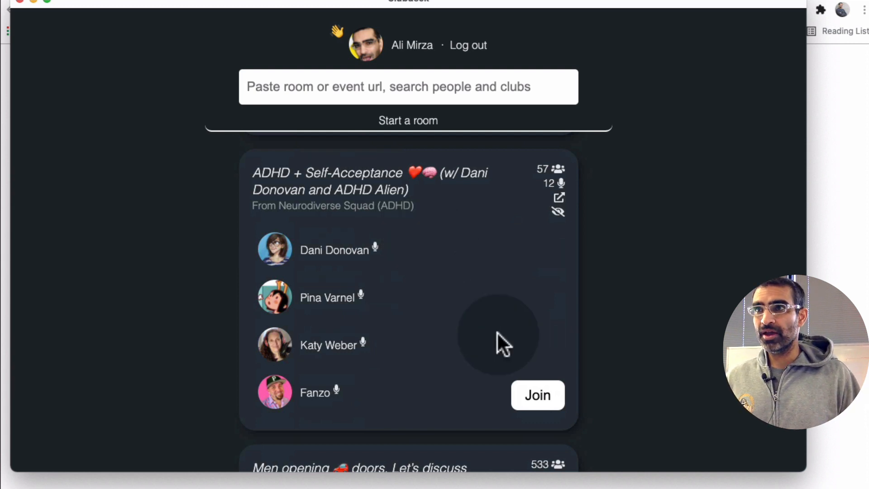
pyautogui.moveTo(333, 305)
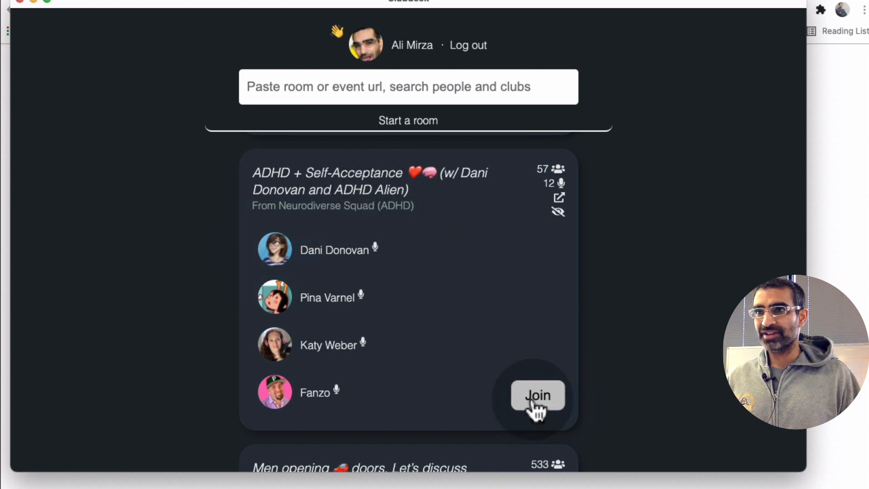
# Join and leave ADHD + Self-Acceptance, then scroll the feed to The Unwritten Rules of CH.
pyautogui.click(537, 394)
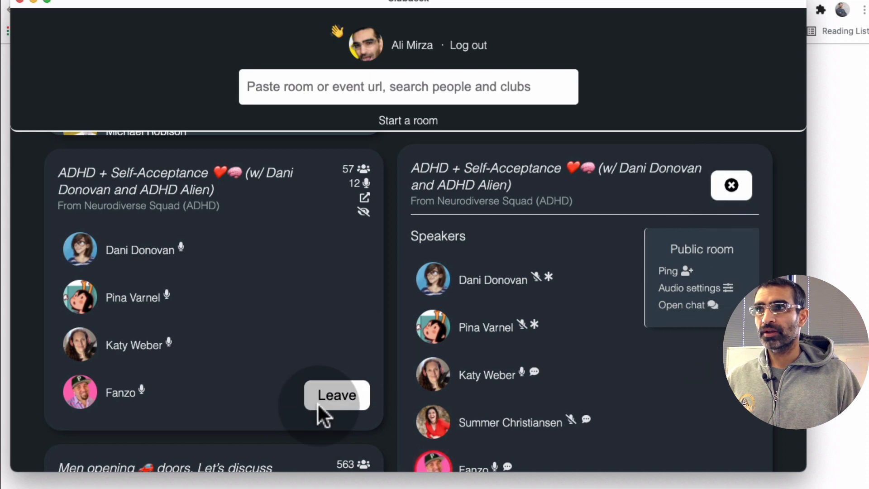
pyautogui.click(335, 395)
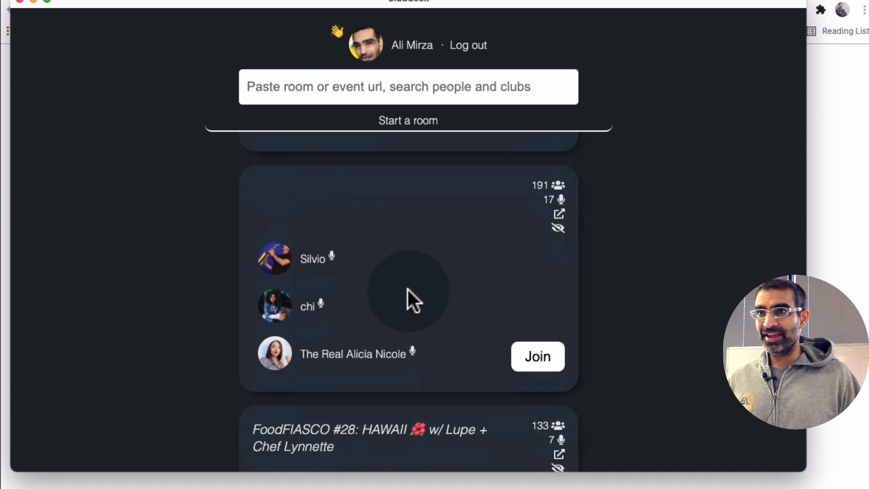
pyautogui.scroll(-3)
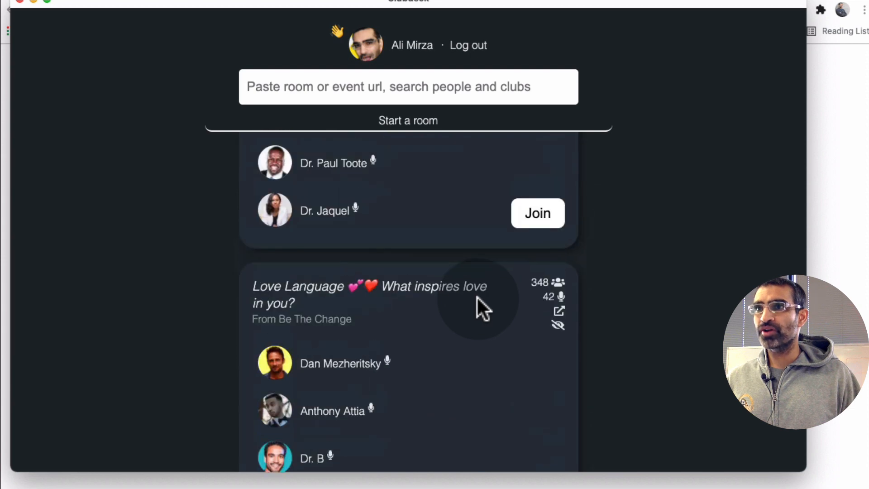
pyautogui.scroll(-3)
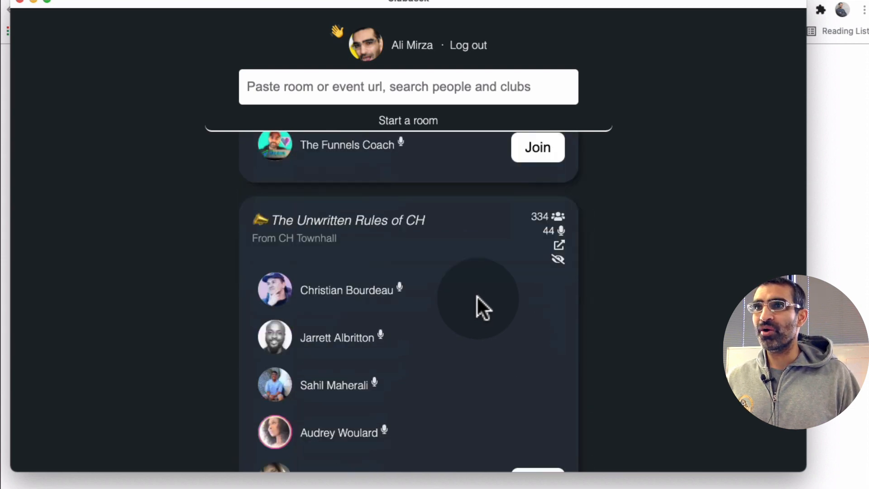
pyautogui.scroll(-3)
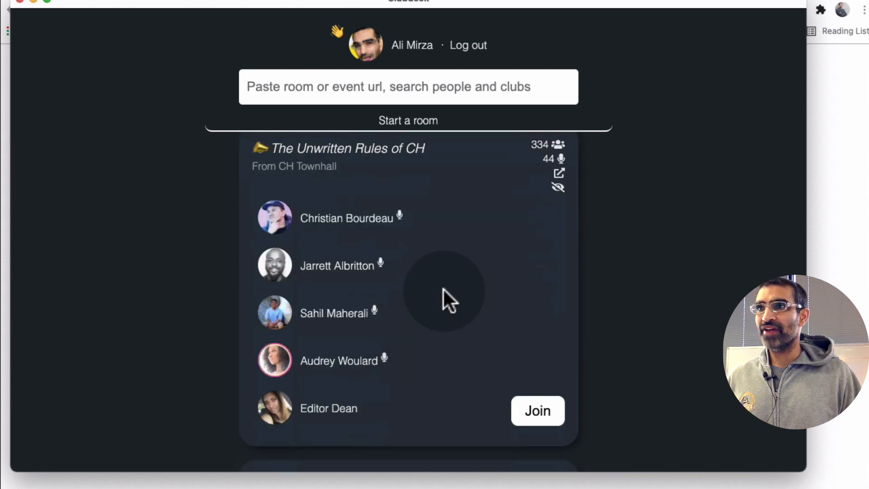
# Join The Unwritten Rules of CH, raise then lower a hand, and leave with OK.
pyautogui.click(537, 411)
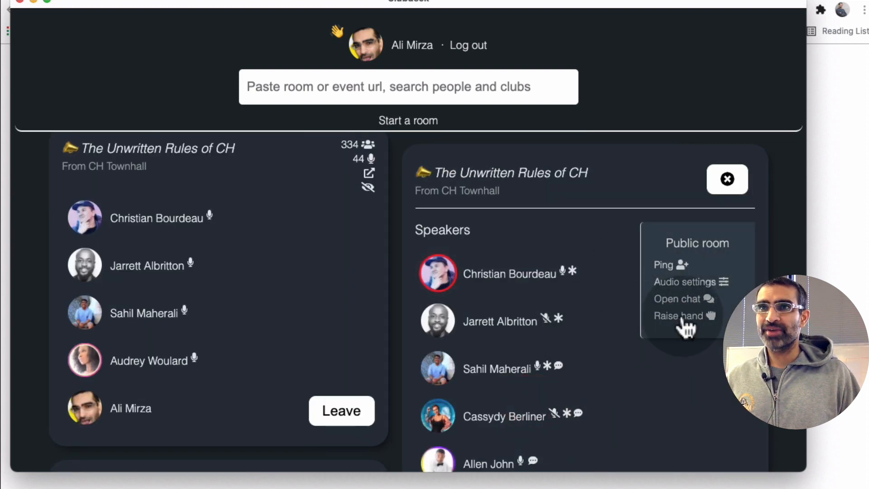
pyautogui.click(676, 315)
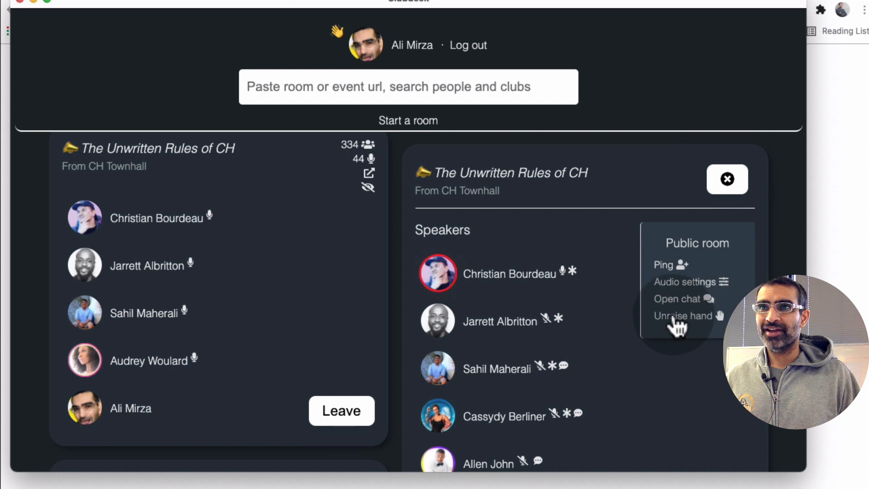
pyautogui.click(683, 315)
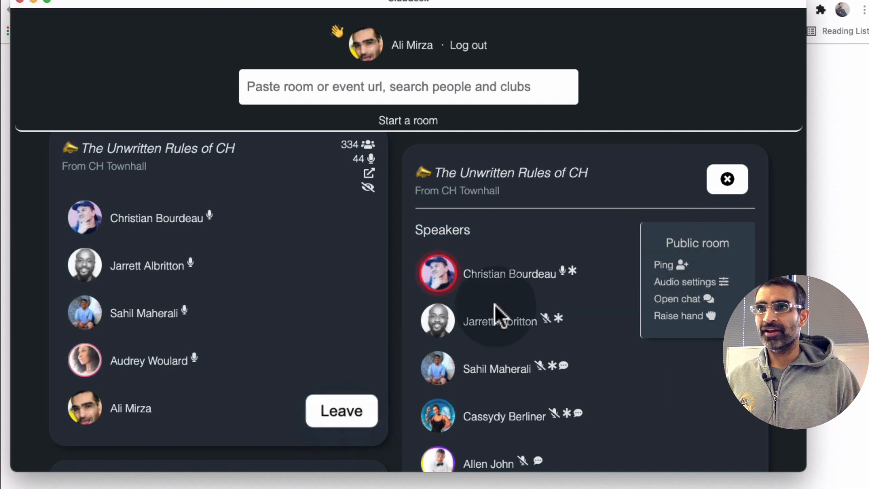
pyautogui.click(341, 411)
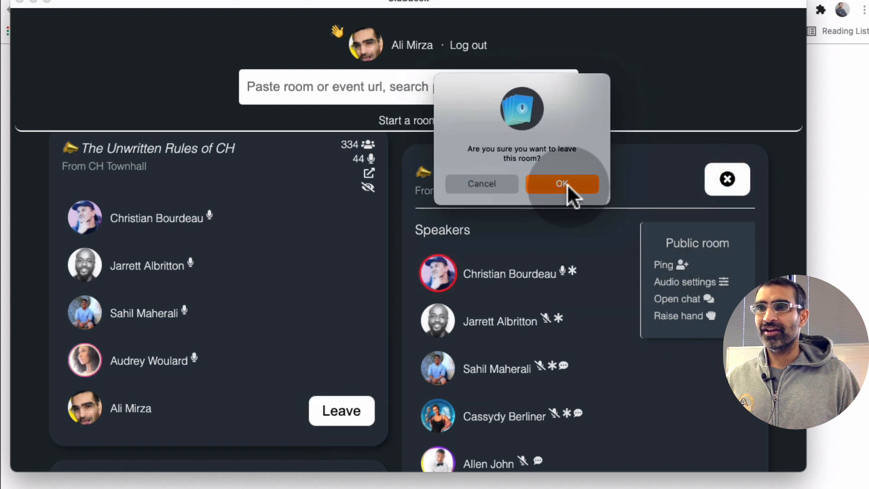
pyautogui.click(562, 183)
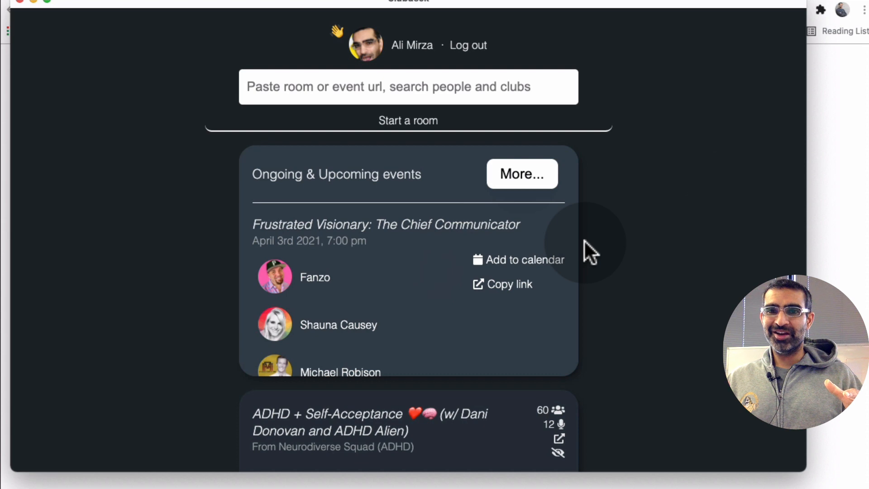
pyautogui.moveTo(33, 17)
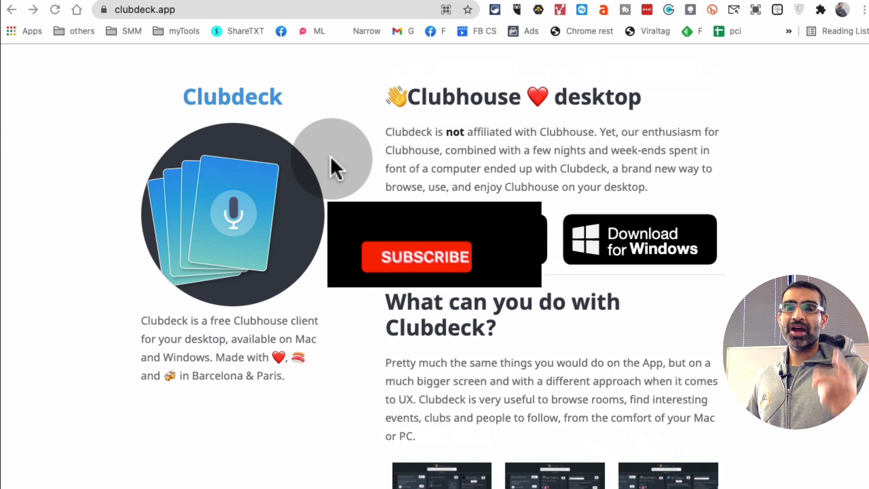
# Bring the clubdeck.app landing page with its download options back on screen.
pyautogui.click(418, 256)
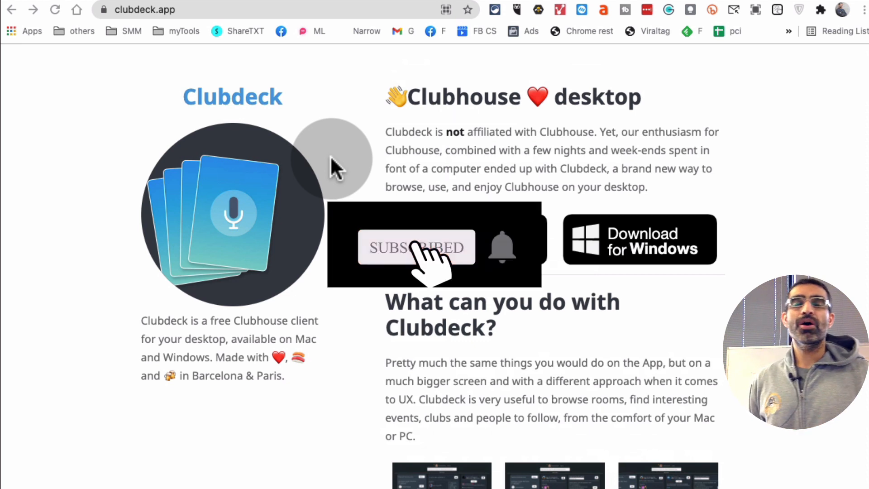